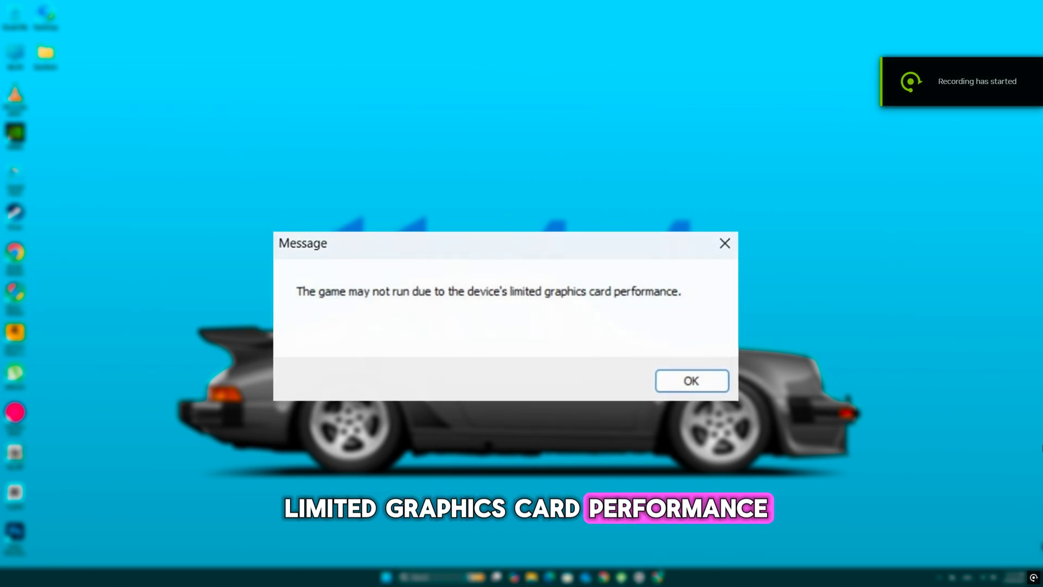
# Dismiss the graphics card warning and download the new GeForce Game Ready Driver in the NVIDIA app.
pyautogui.click(690, 381)
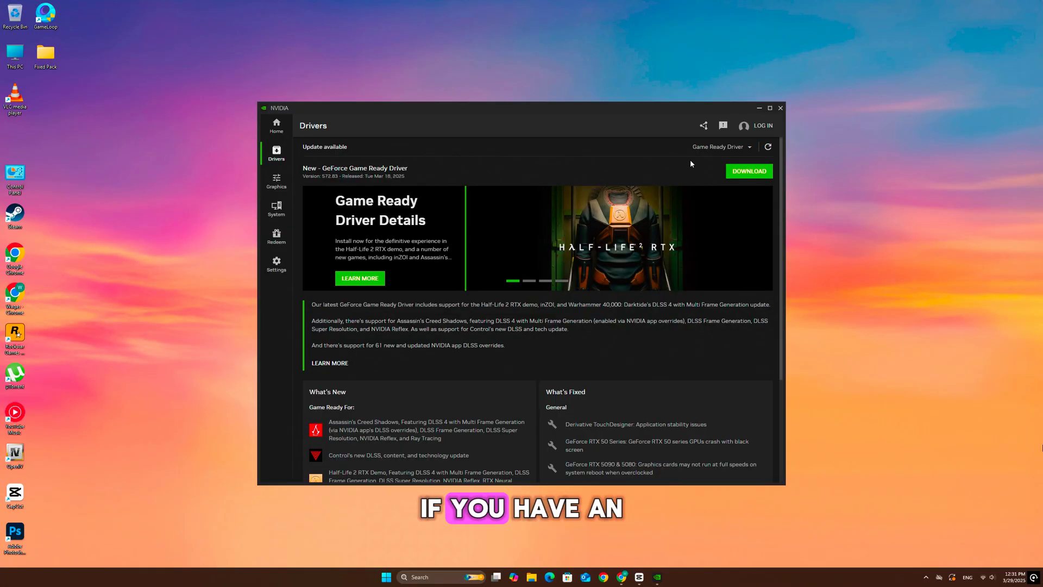
pyautogui.click(721, 146)
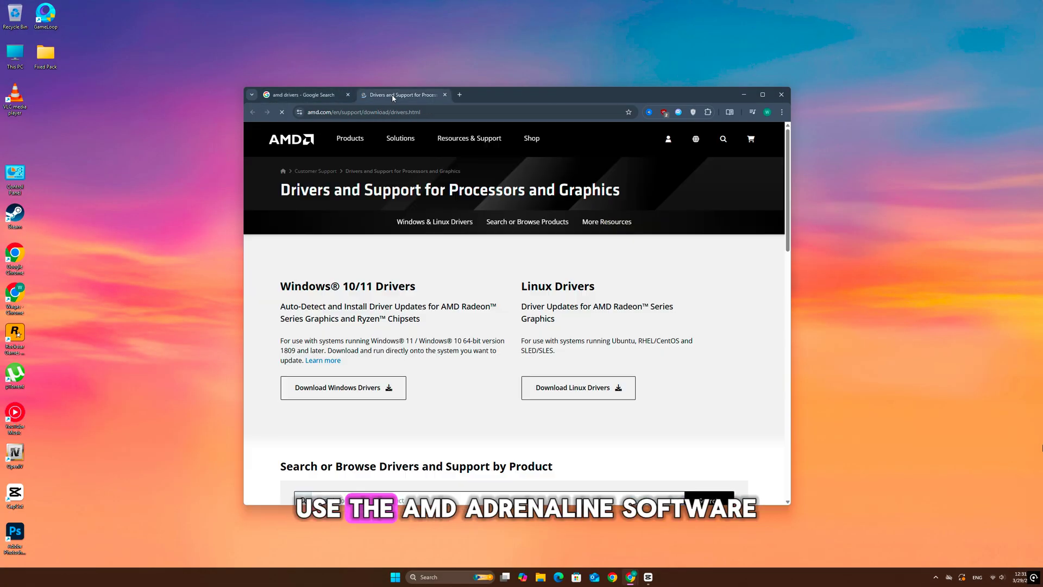
# Scroll AMD's Drivers and Support page down to the Windows 10/11 Radeon driver sections.
pyautogui.scroll(-3)
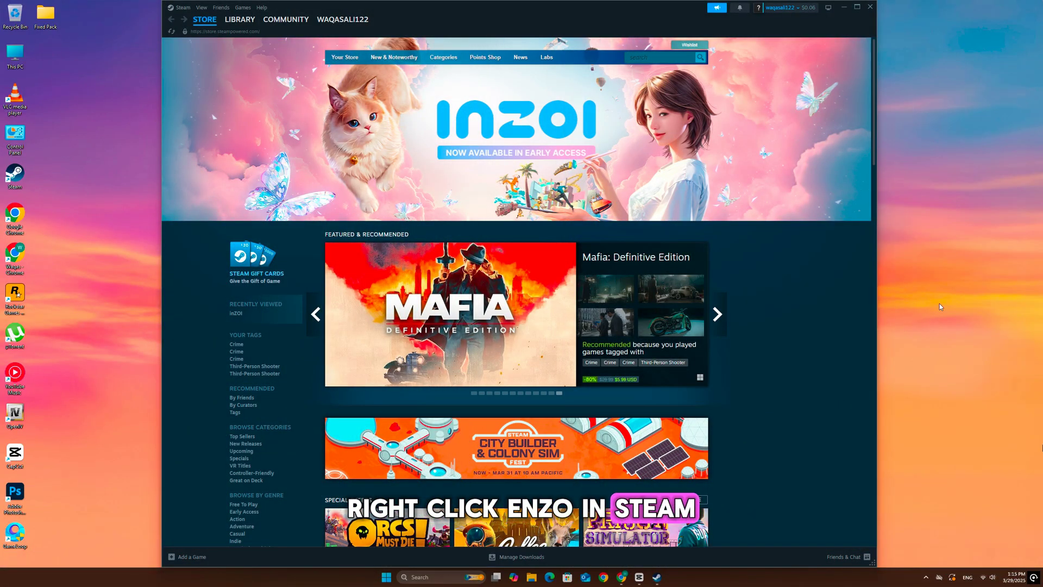
# Go to the Steam Library and select Grand Theft Auto V Enhanced's existing launch option text to enter dx-11.
pyautogui.click(239, 18)
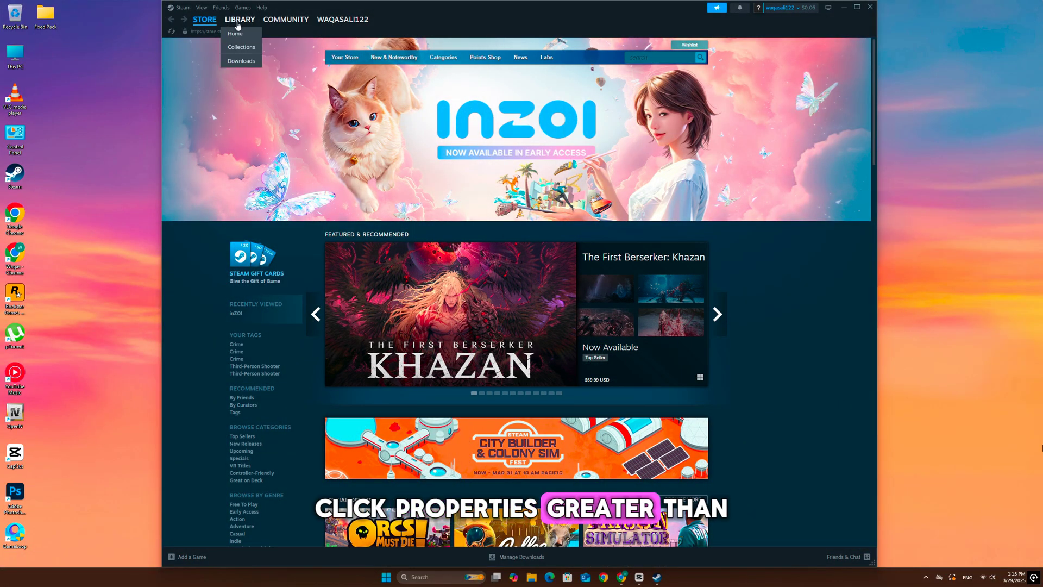
pyautogui.click(239, 18)
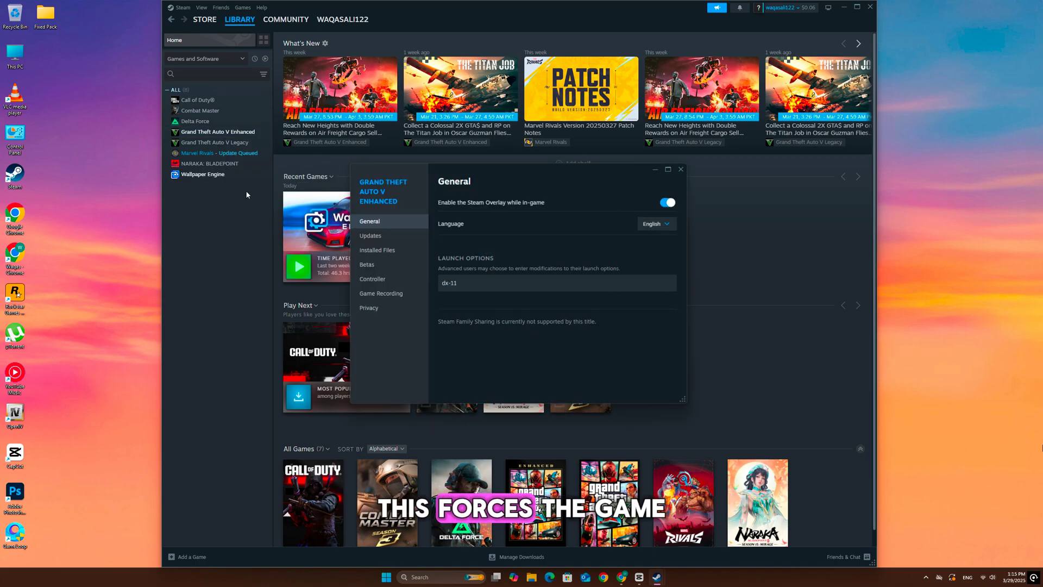
pyautogui.click(458, 282)
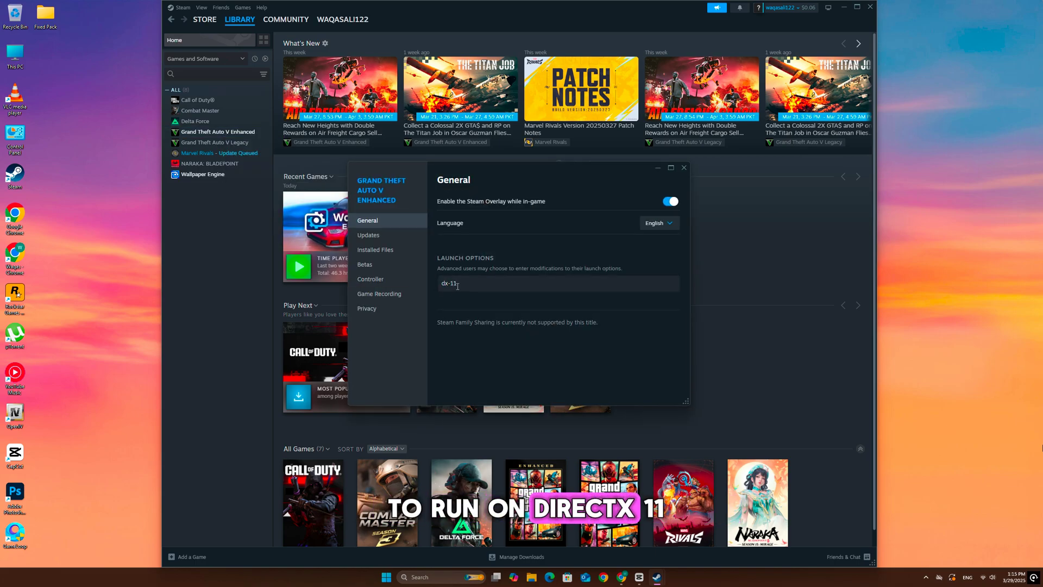
pyautogui.doubleClick(449, 282)
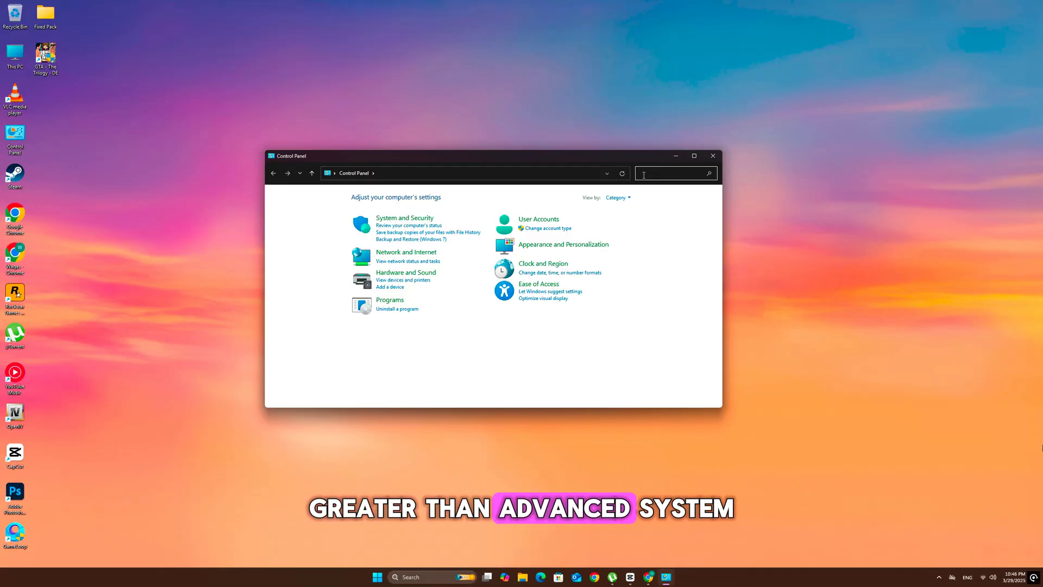
# Search 'system', reach Virtual Memory via advanced system and performance settings, and select the initial size field for 4096 MB.
pyautogui.write('system')
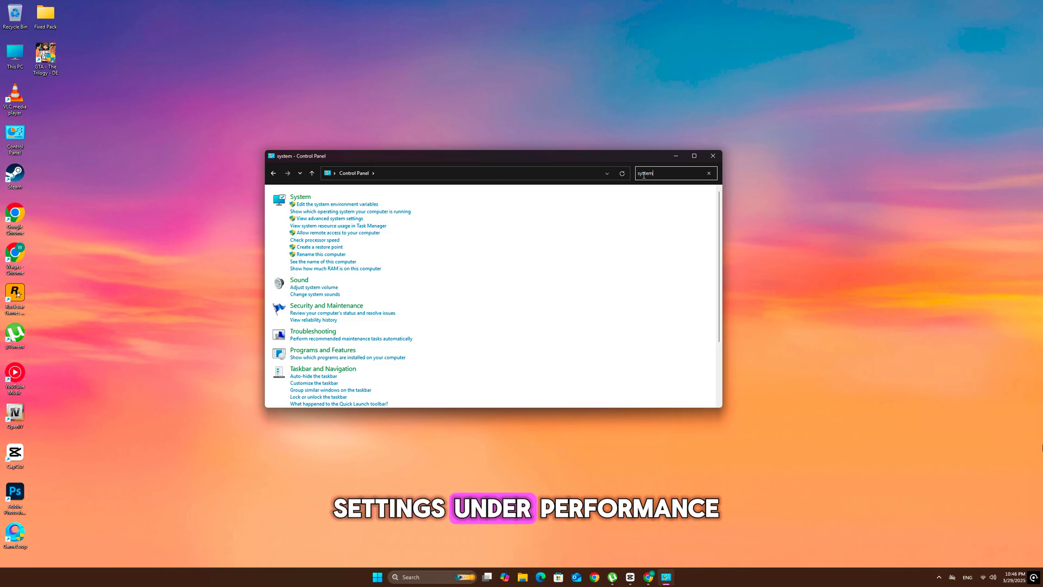
pyautogui.click(328, 218)
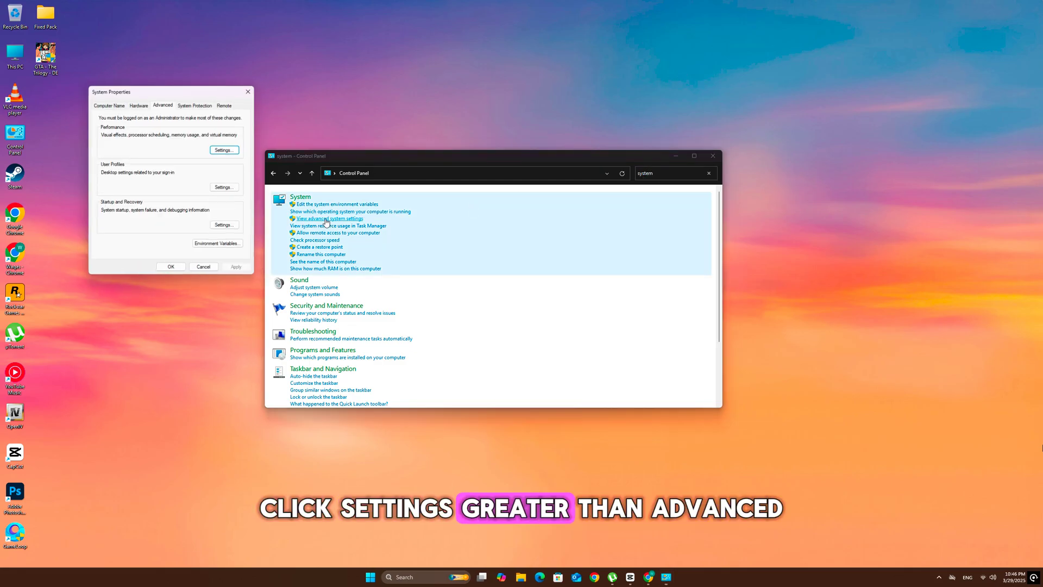
pyautogui.click(224, 150)
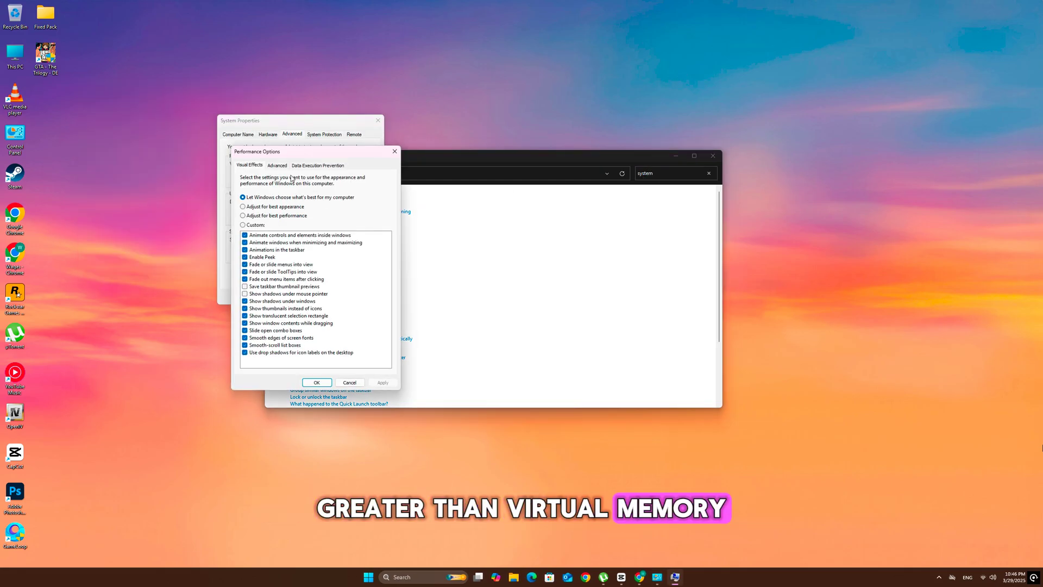
pyautogui.click(277, 165)
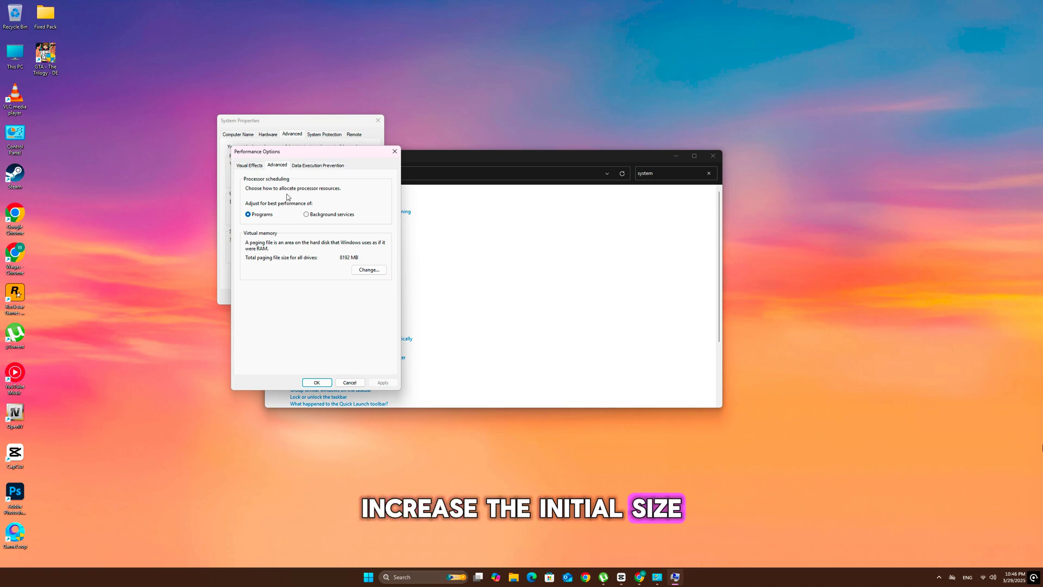
pyautogui.click(369, 269)
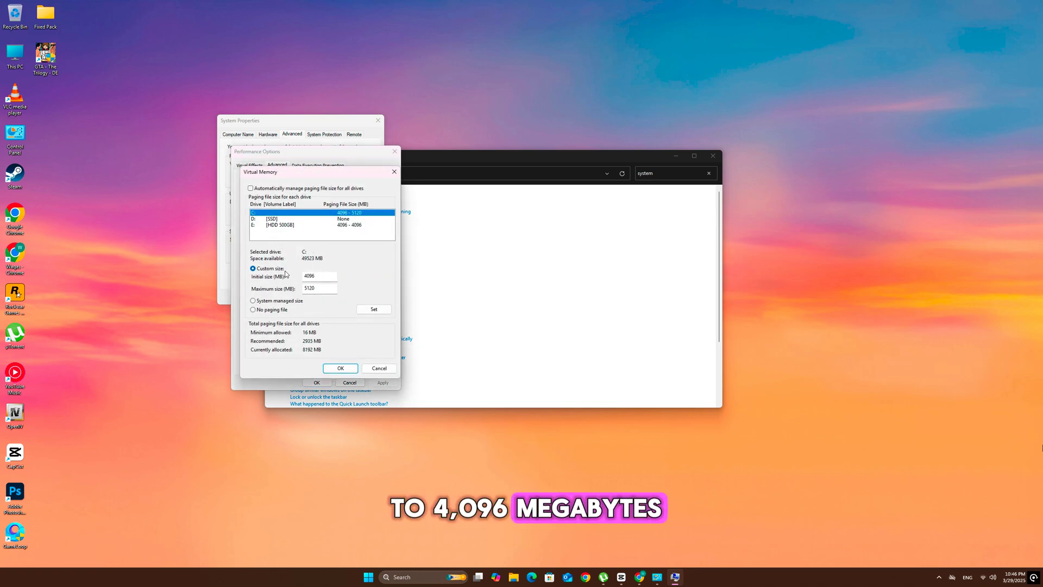
pyautogui.tripleClick(319, 288)
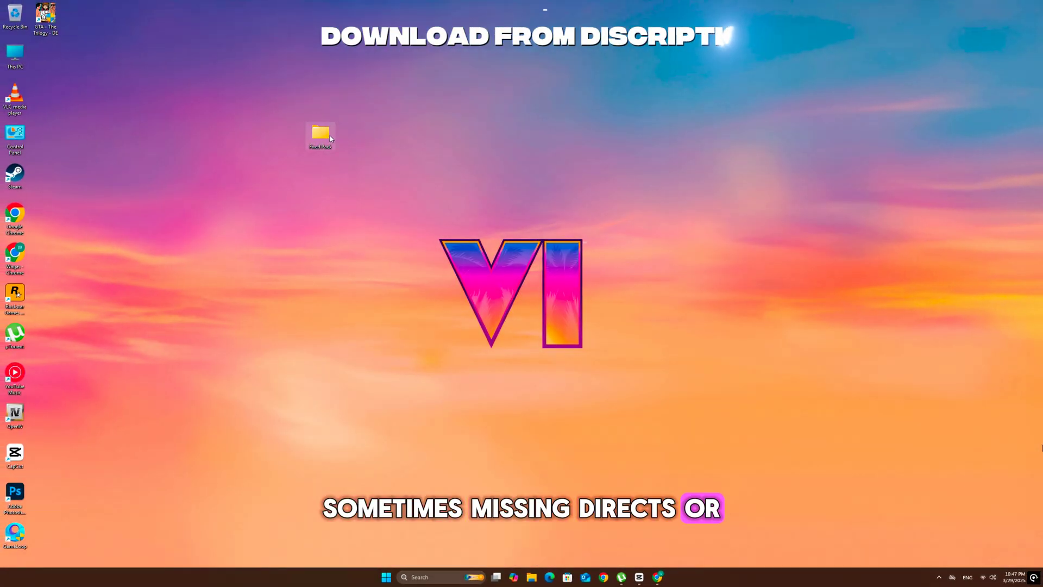
# Open the Fixed Pack folder's Visual C++ runtimes pack and bring up install_all's menu to run as administrator.
pyautogui.doubleClick(320, 131)
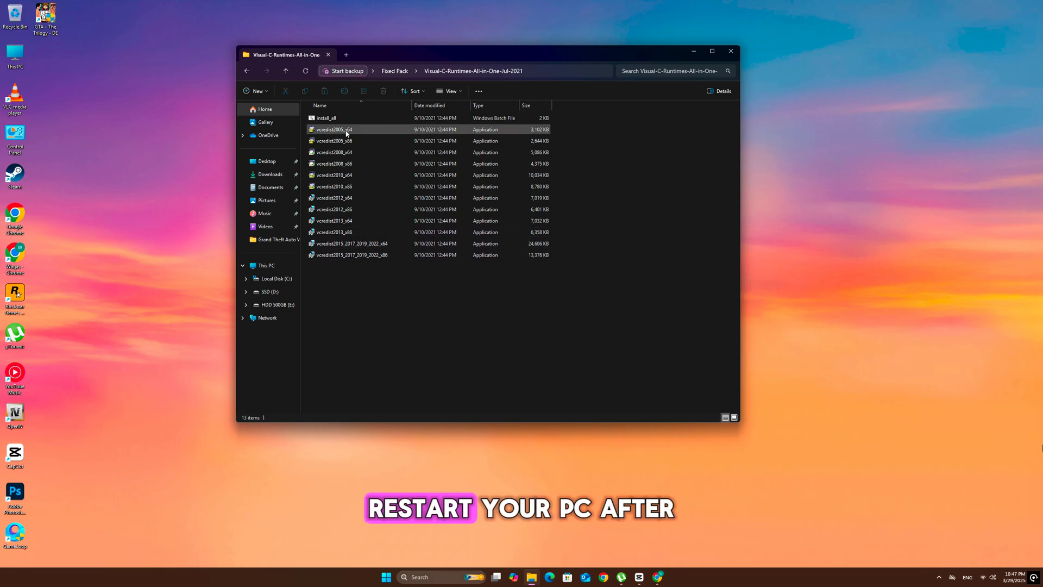
pyautogui.rightClick(335, 129)
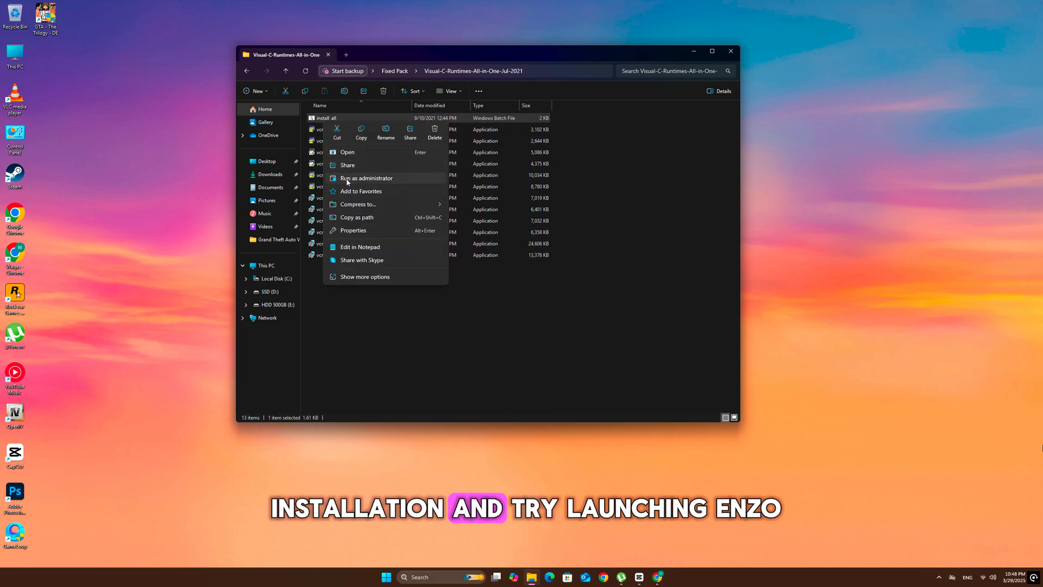